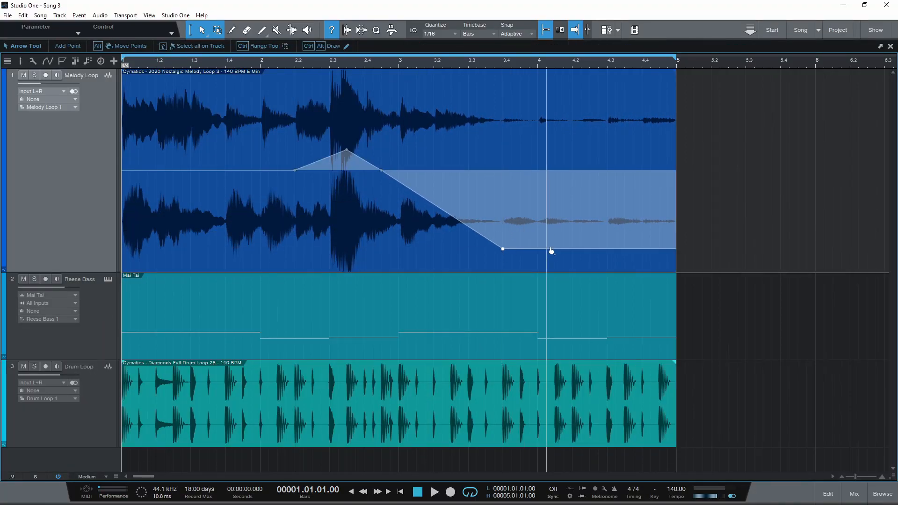
Raise the Melody Loop volume envelope to a second peak, then bring it low at the clip's end.
drag(551, 251, 589, 196)
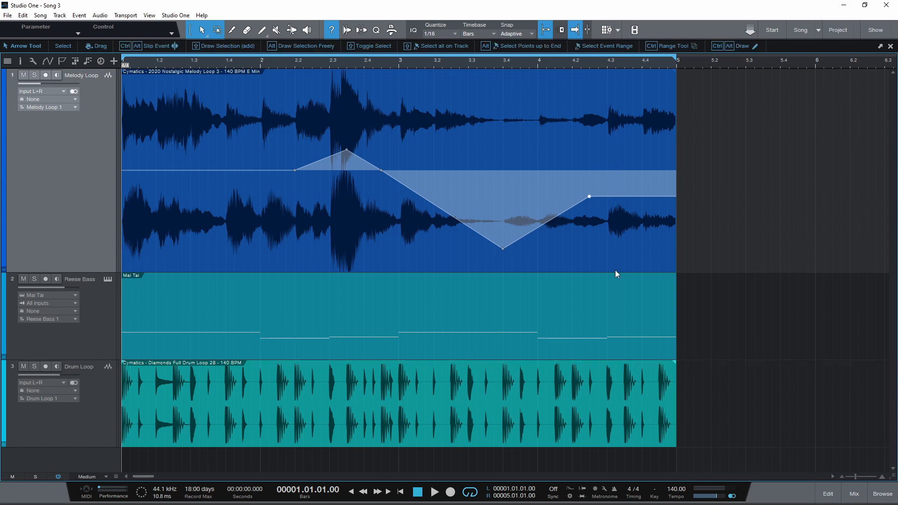
drag(589, 196, 668, 241)
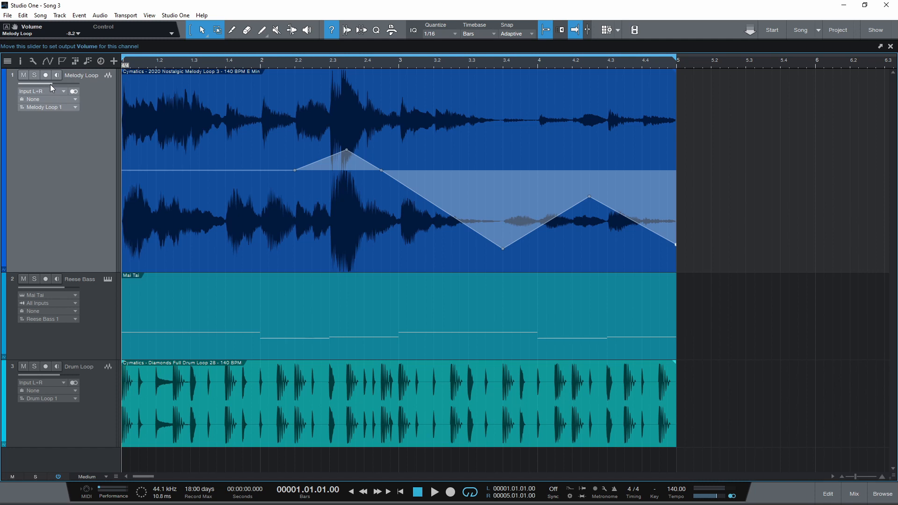
Add the Mixtool effect from the Browser's Effects list to the Melody Loop channel.
click(884, 494)
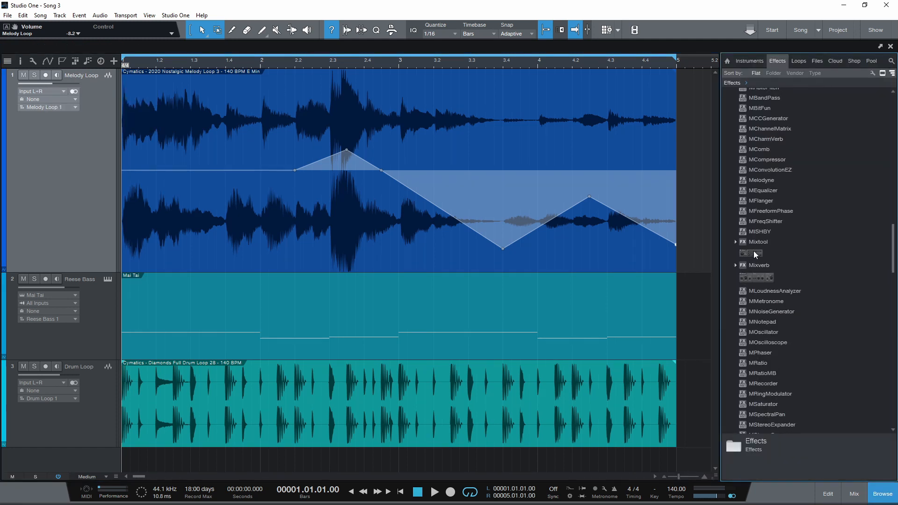
click(758, 242)
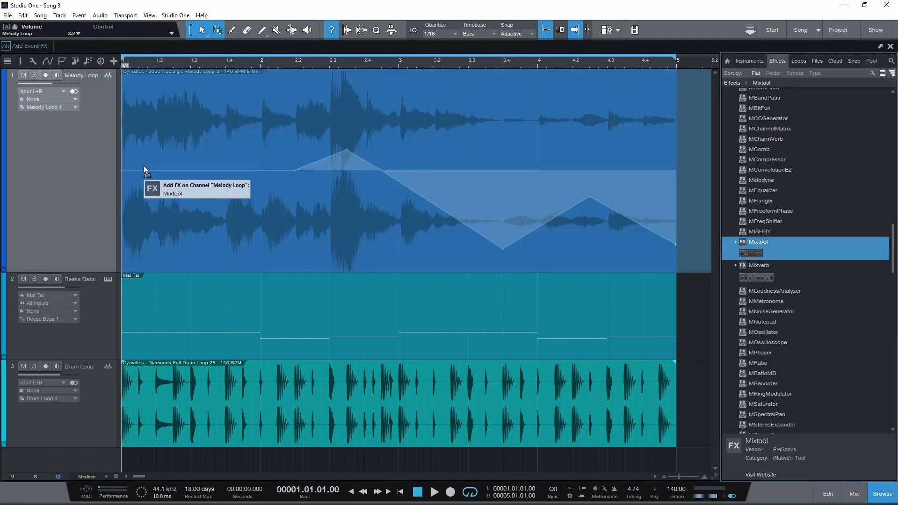